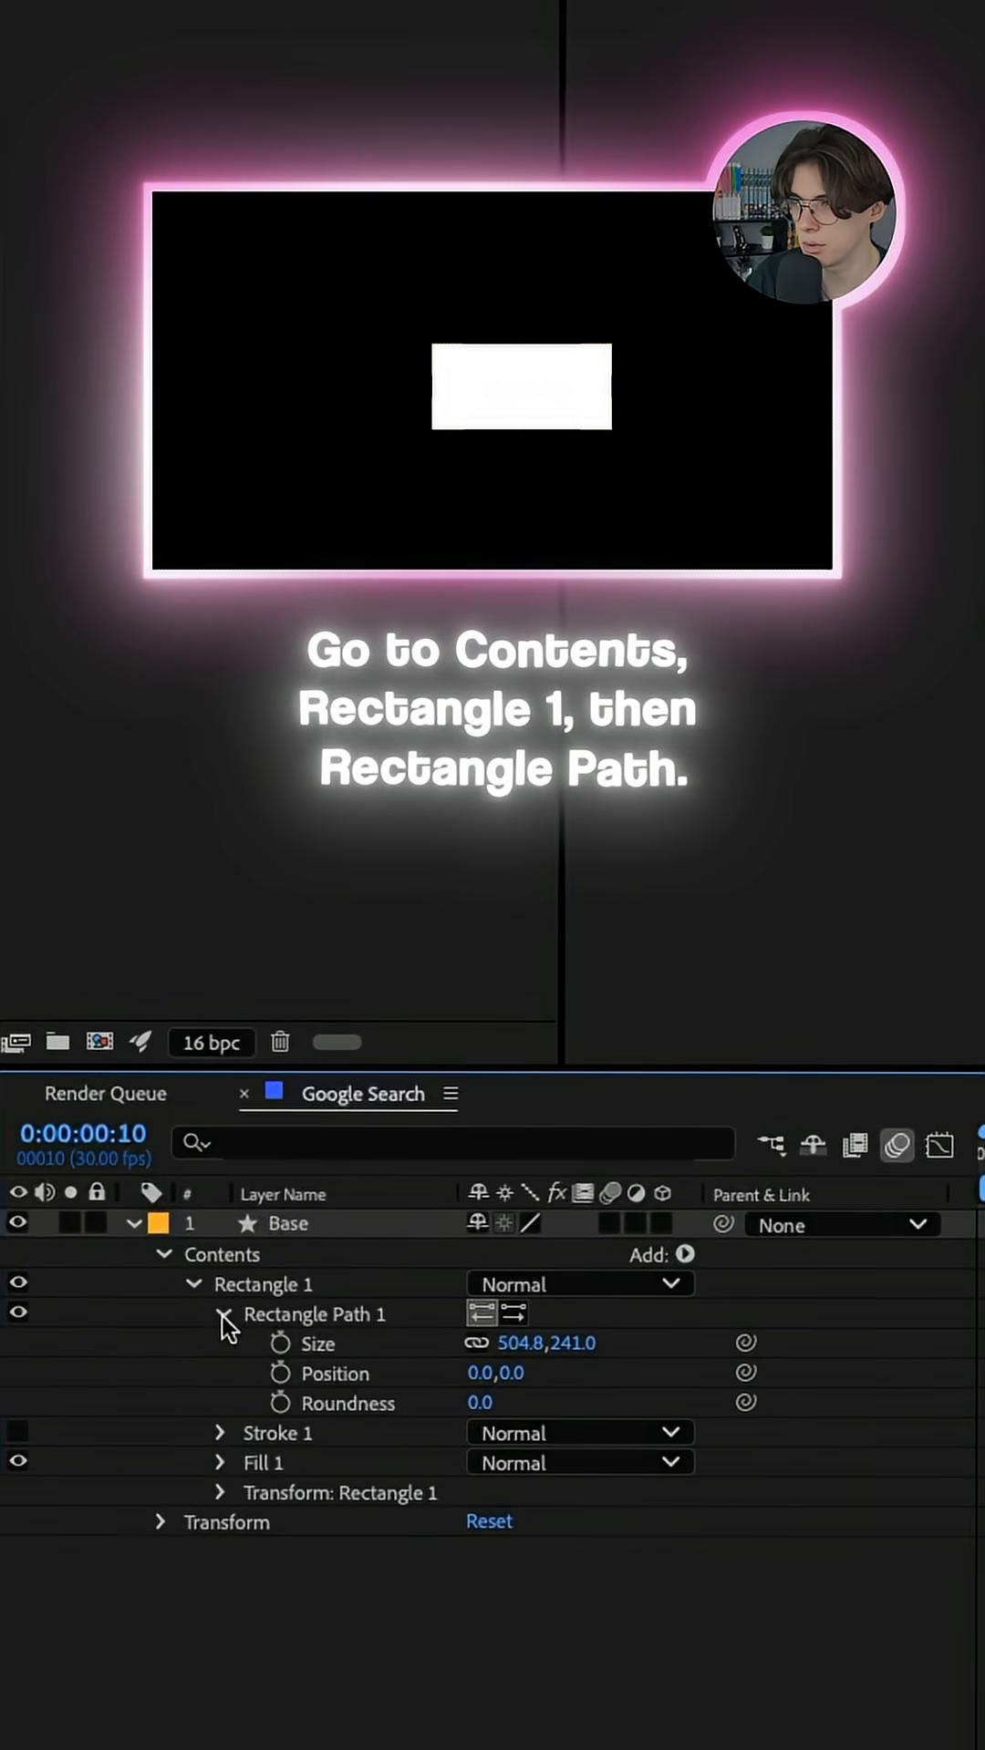
- Set the Base rectangle's Rectangle Path size to 1300 by 150
{"action": "type", "text": "1300"}
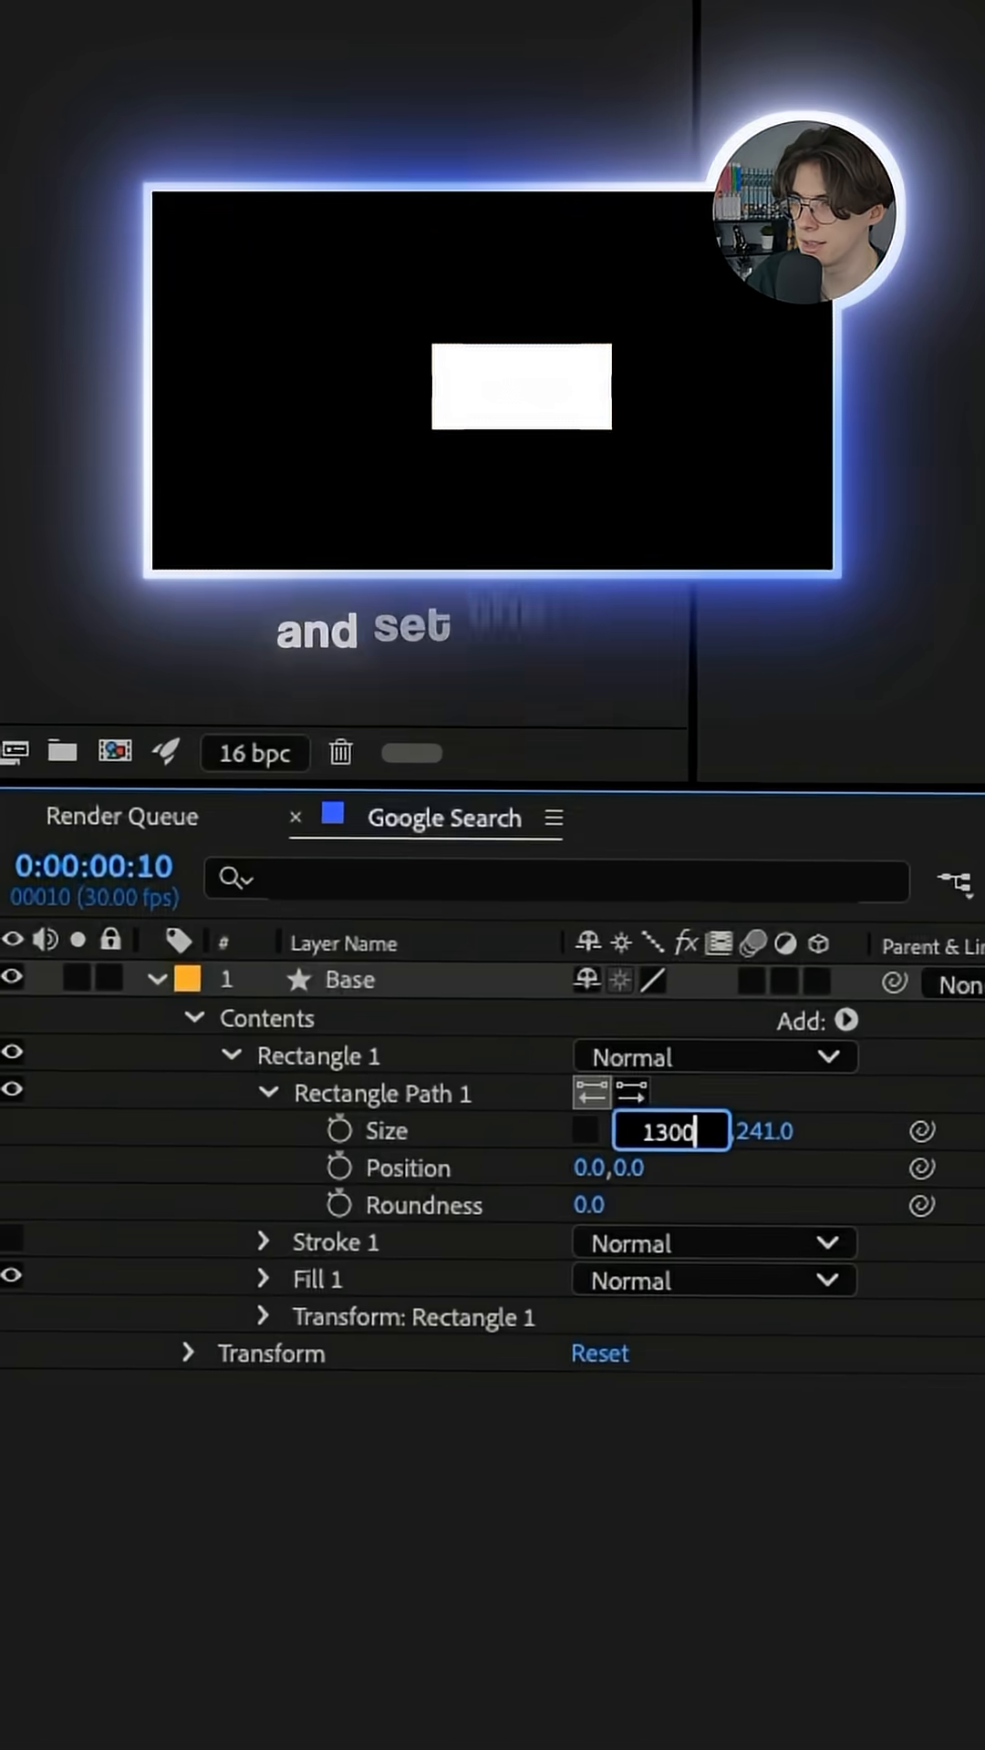
{"action": "type", "text": "150"}
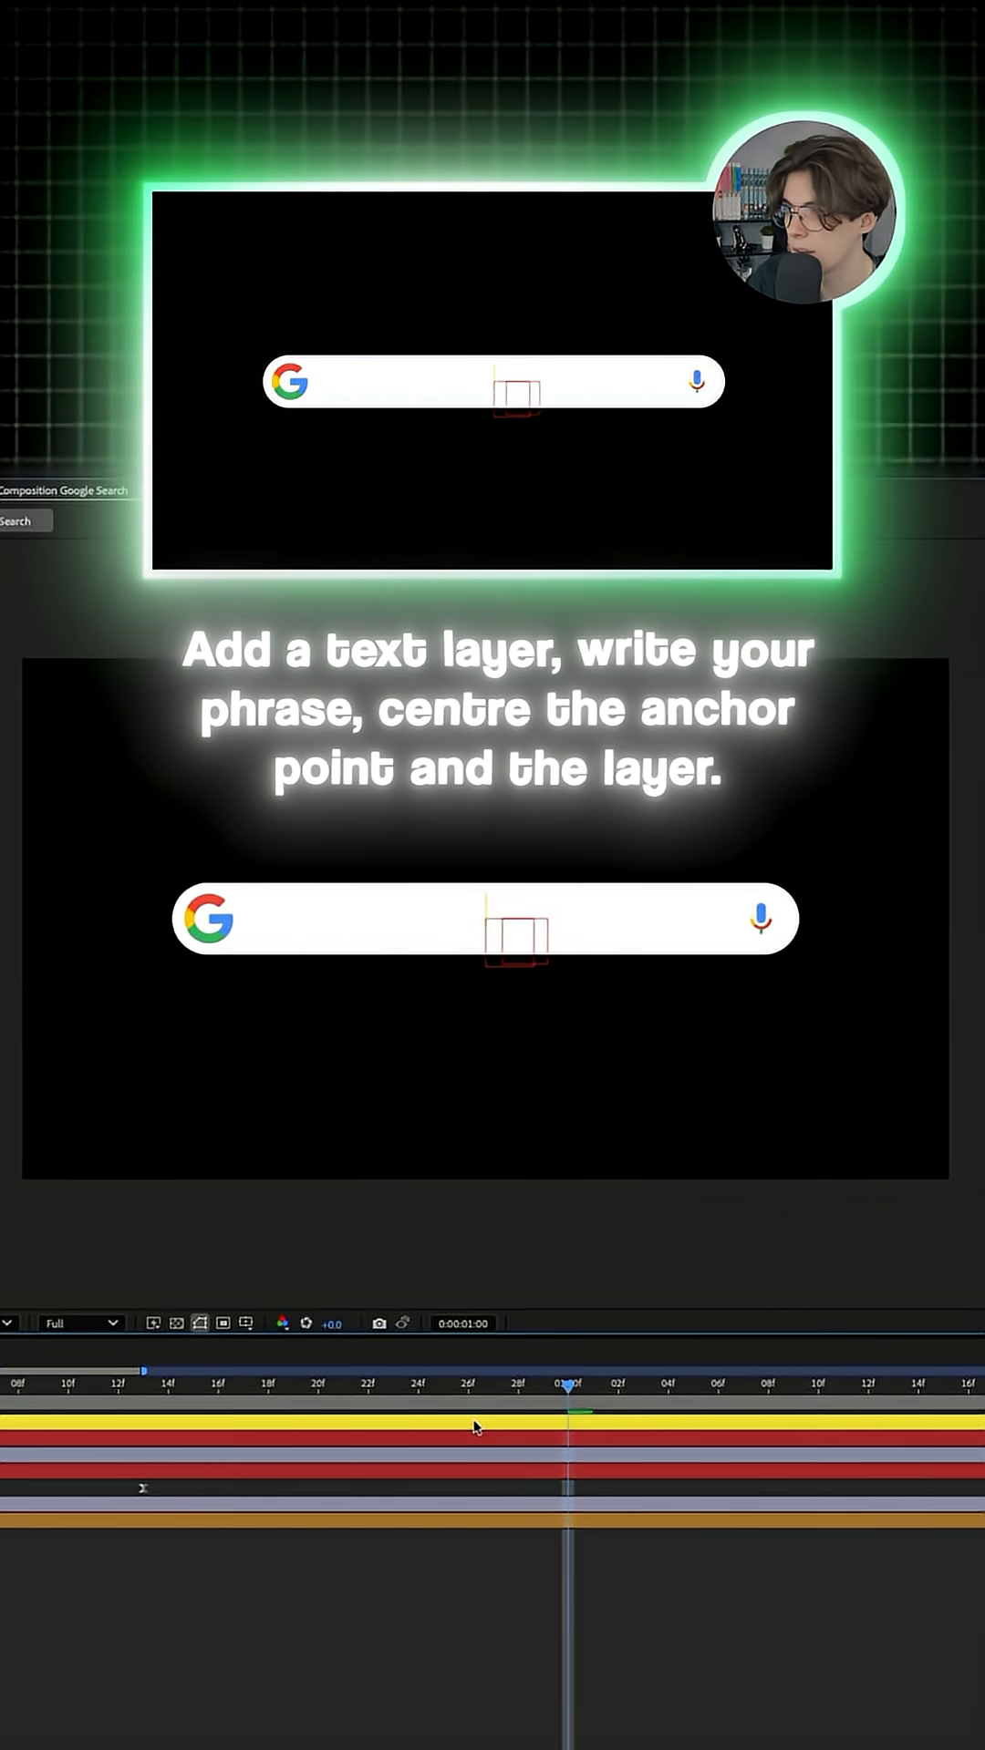
- Type 'All the girls are girling, girling' and reveal the text layer's properties
{"action": "type", "text": "All the girls are girling, girling"}
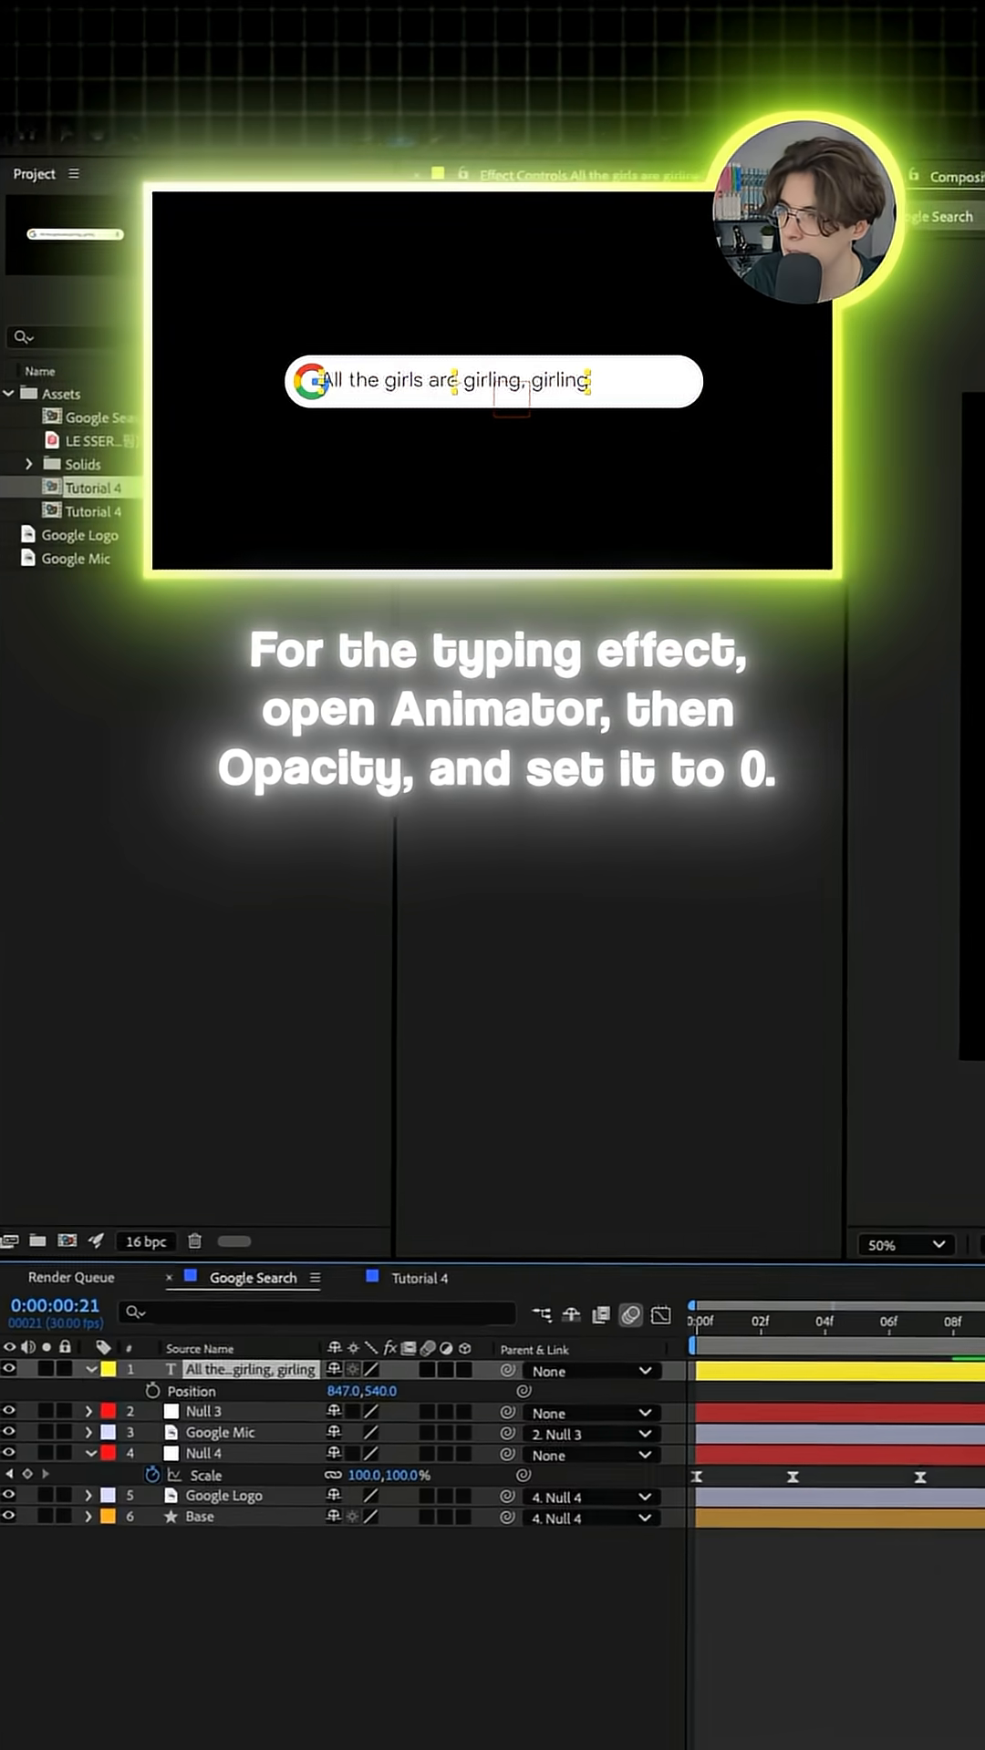
{"action": "left_click", "coordinate": [110, 1386]}
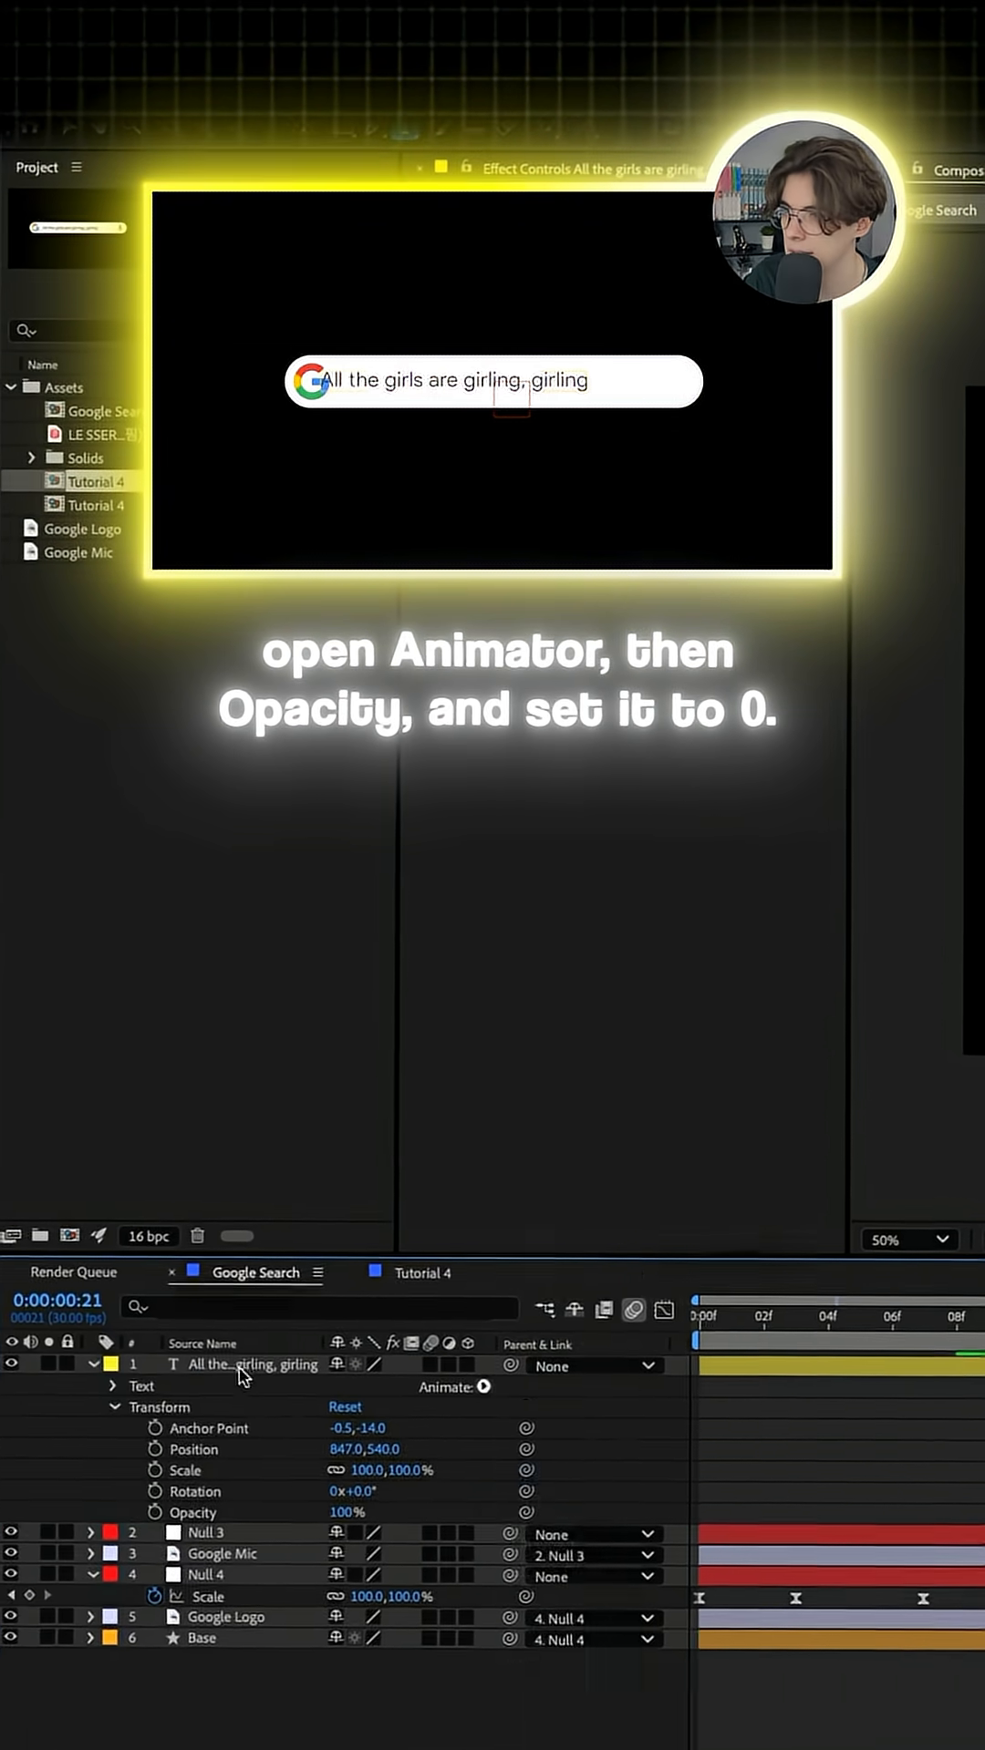